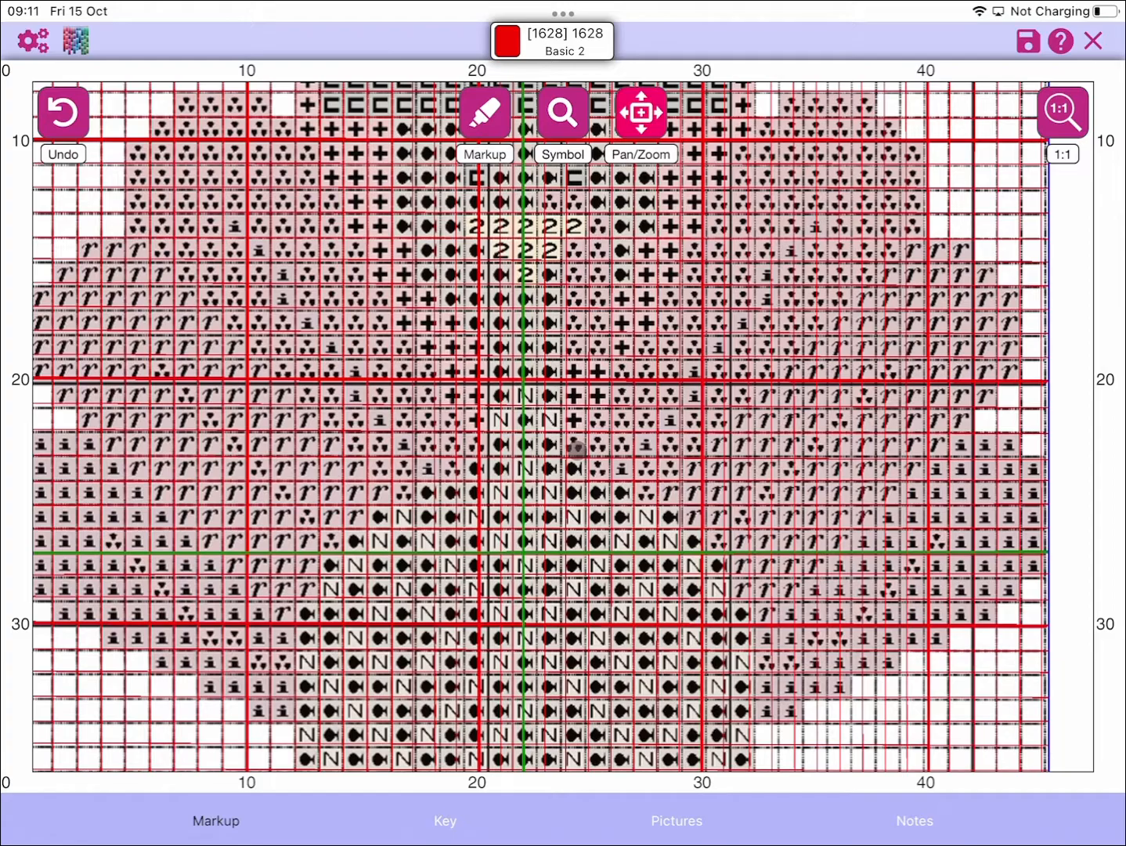
Step: Briefly view the Configuration panel, then switch into marking mode
click(33, 41)
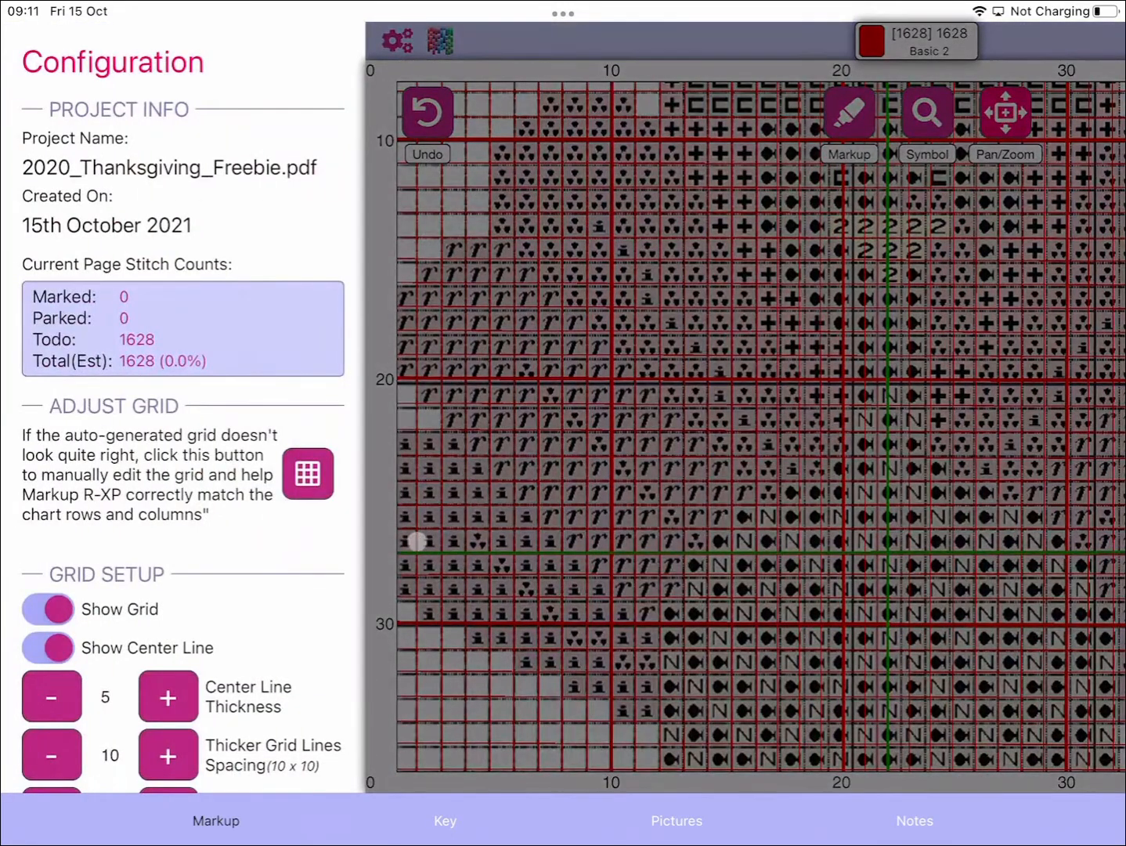
click(47, 607)
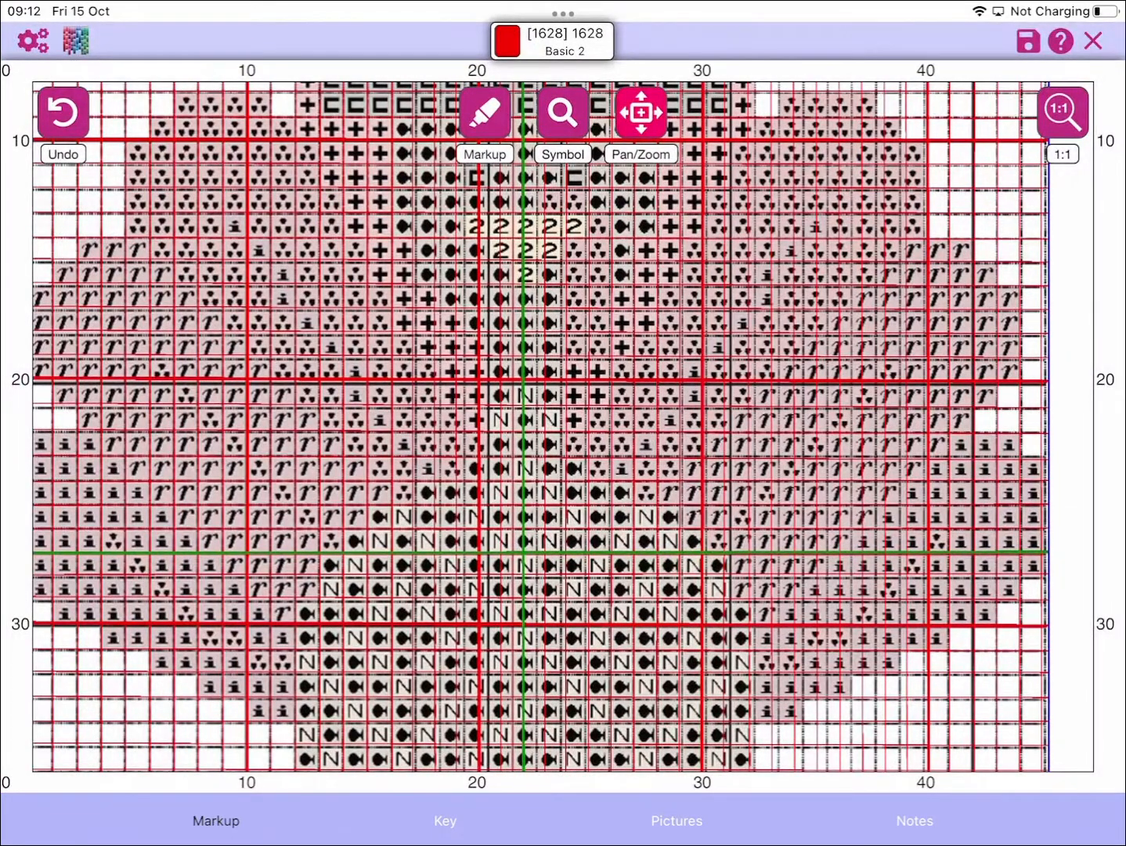
click(484, 113)
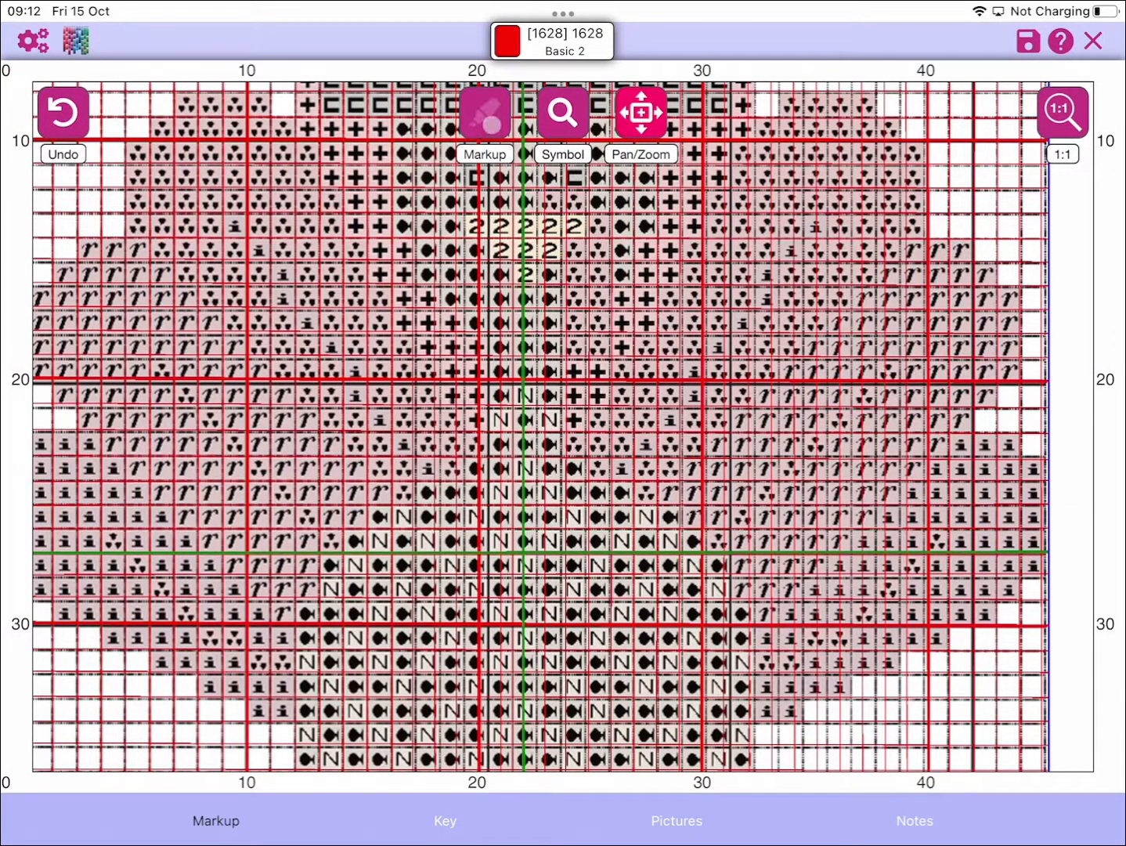
click(484, 112)
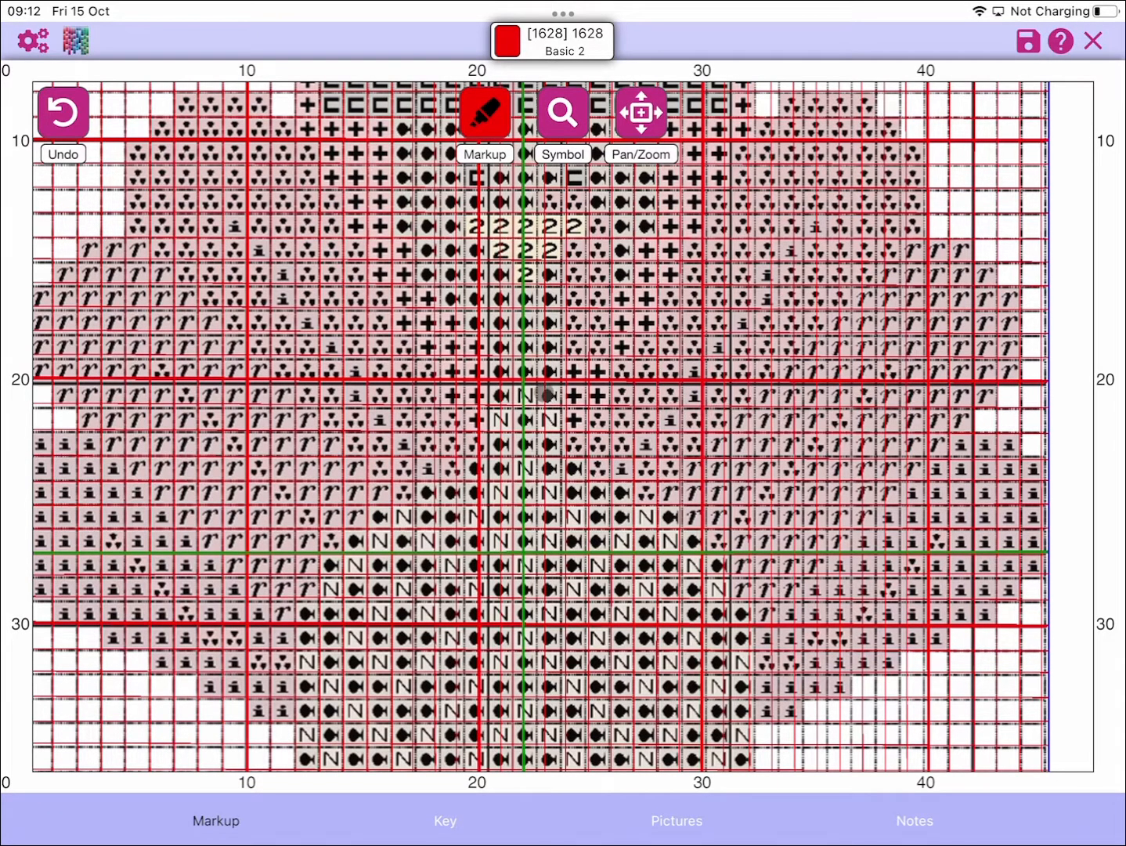
mouse_move(357, 349)
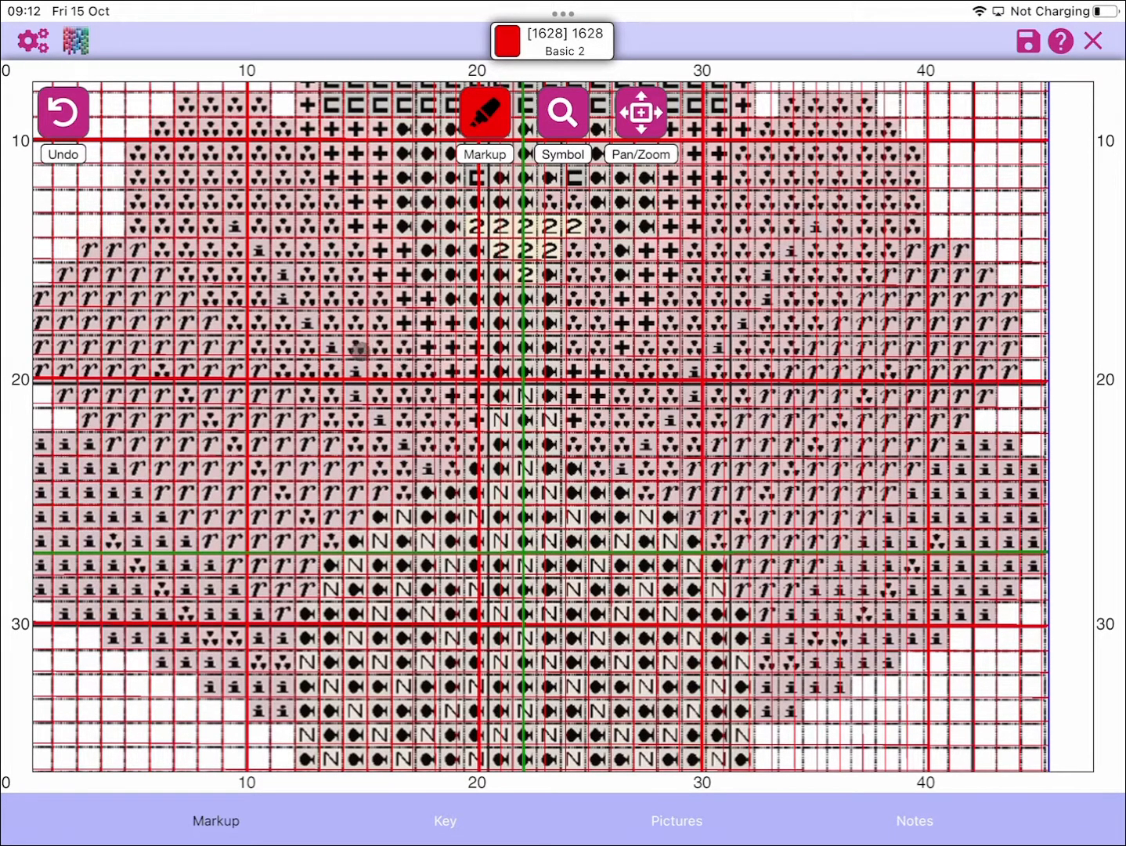
Step: Mark one chart cell near row 18, leaving 1627 of 1628 stitches to do
click(357, 343)
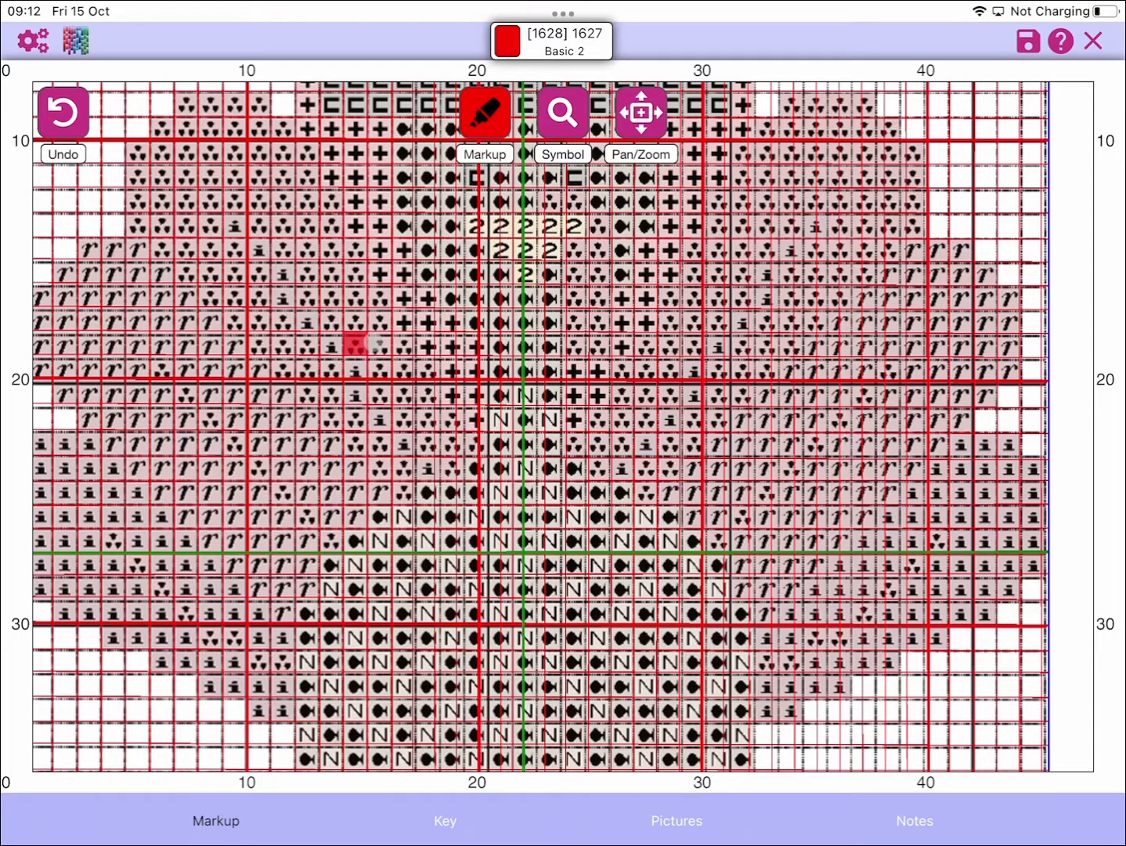
click(642, 113)
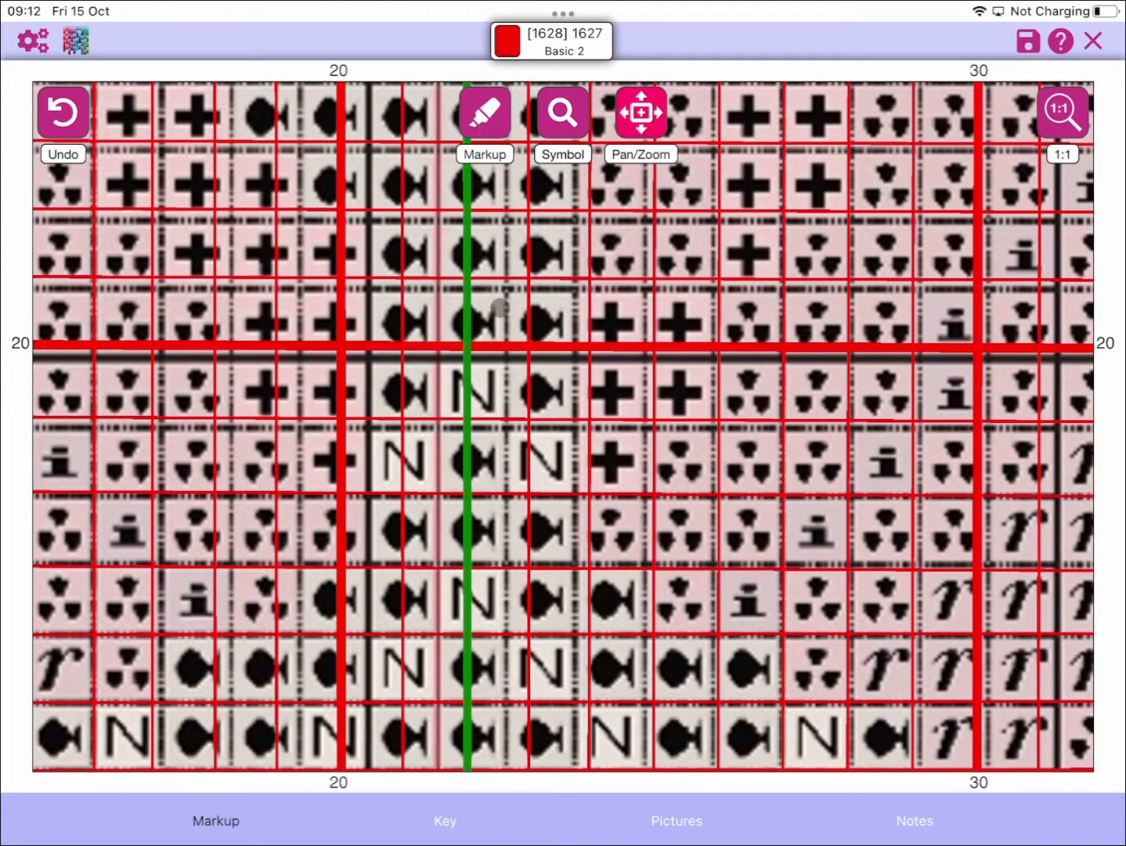
Step: Mark a run of cells just above row 20 and hide the grid, showing 1617 to do
click(486, 112)
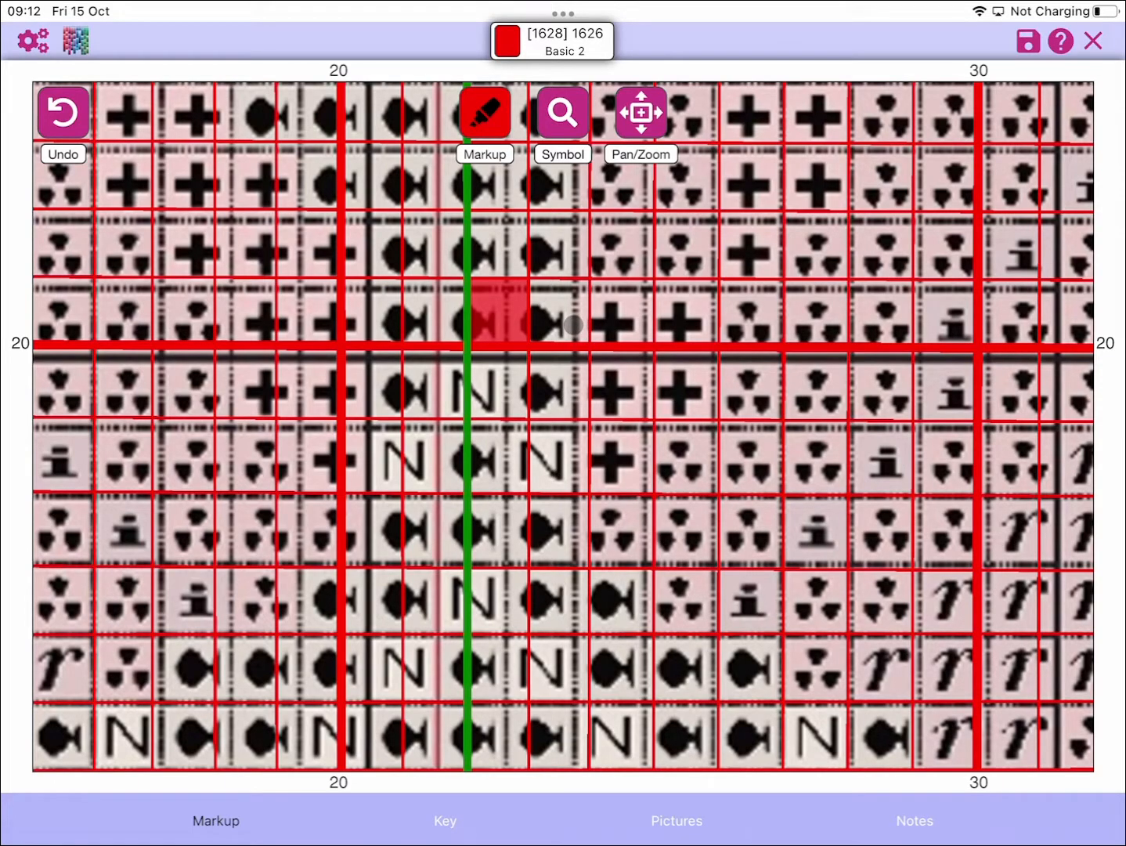
drag(572, 326, 624, 326)
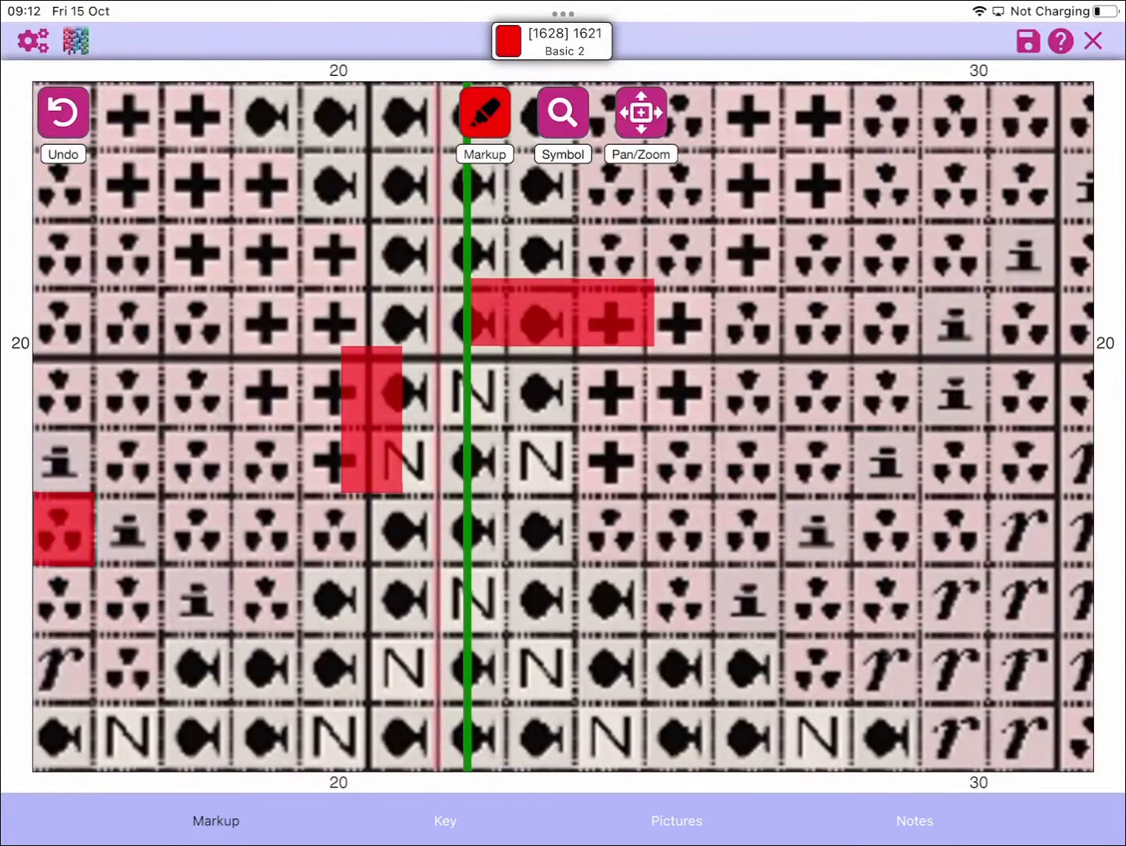
mouse_move(532, 457)
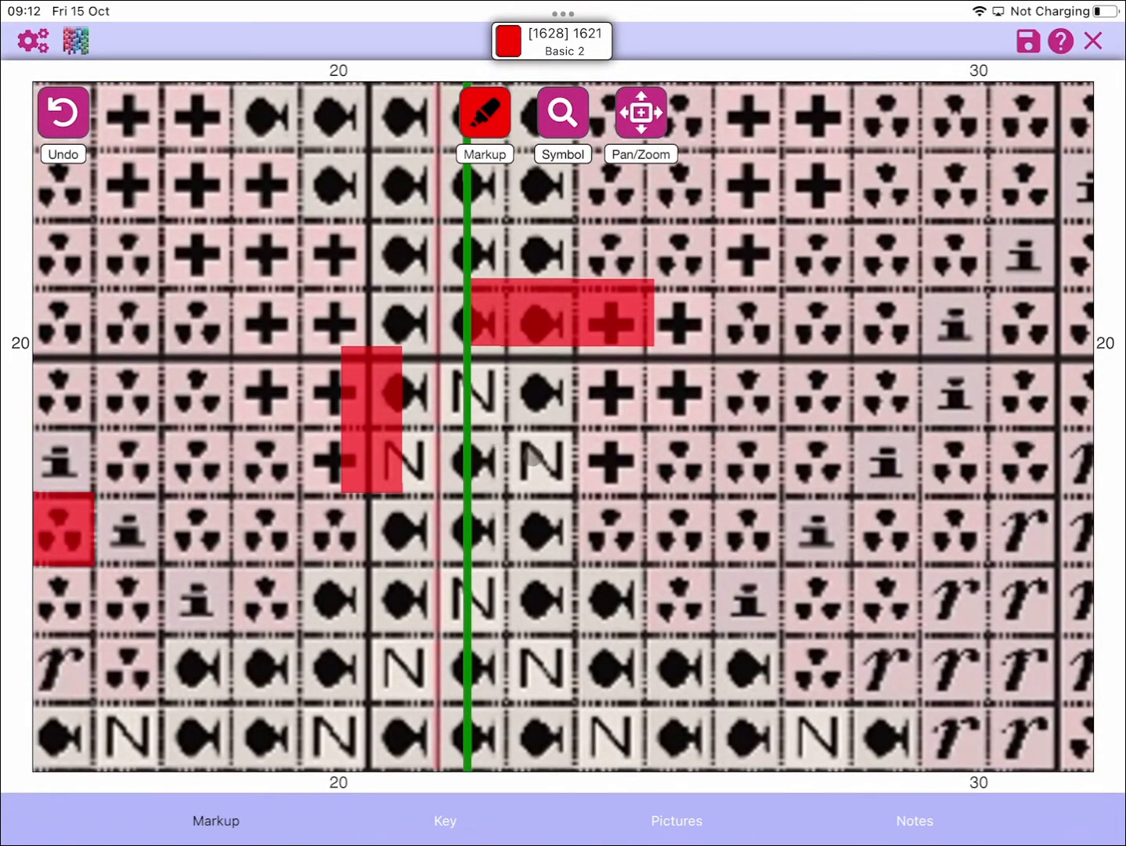
click(556, 457)
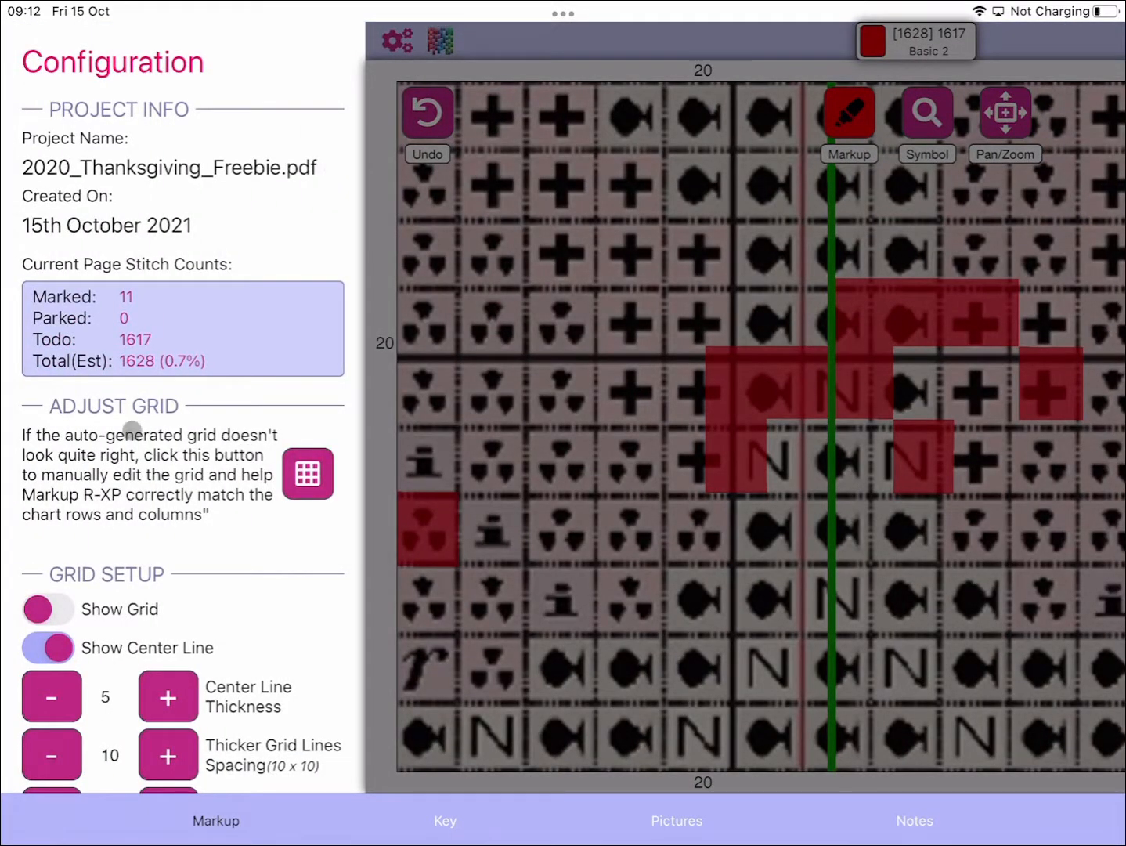
Step: Show the grid again and enter manual grid editing at 55 x 45, accepting the data-loss warning
click(47, 608)
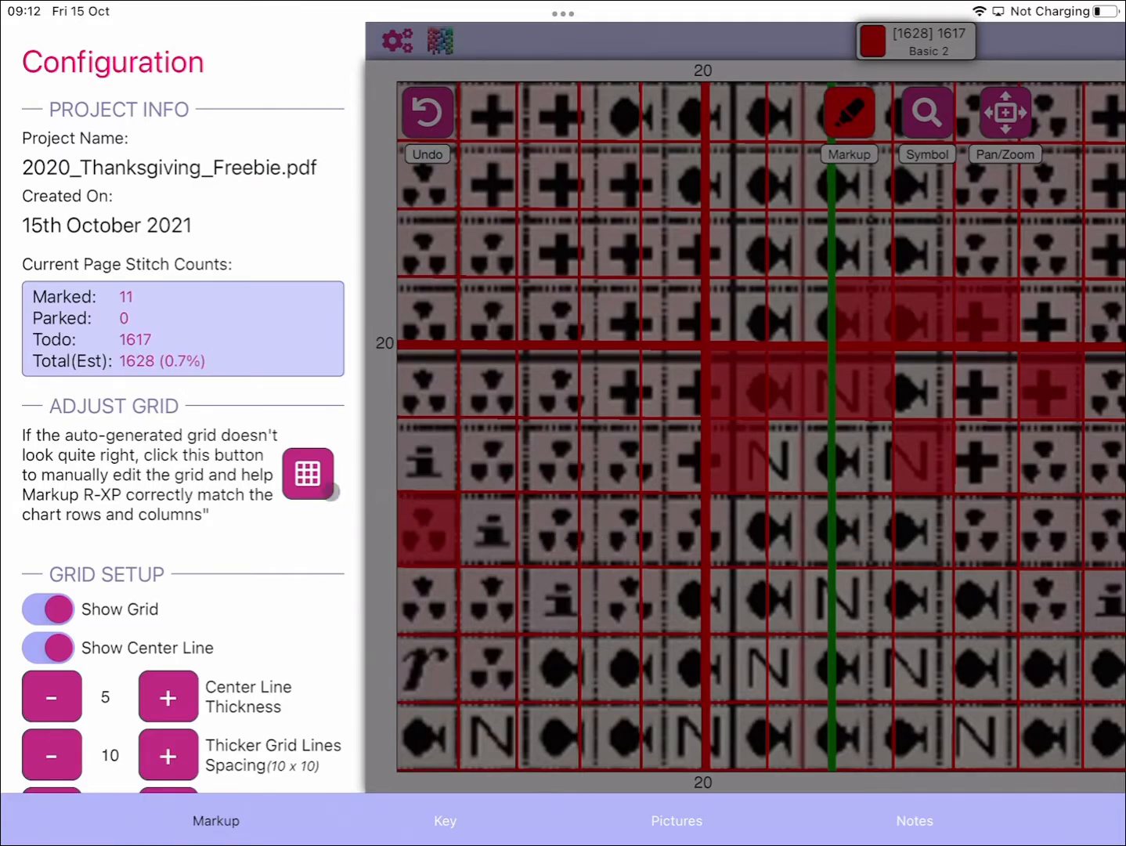
click(306, 474)
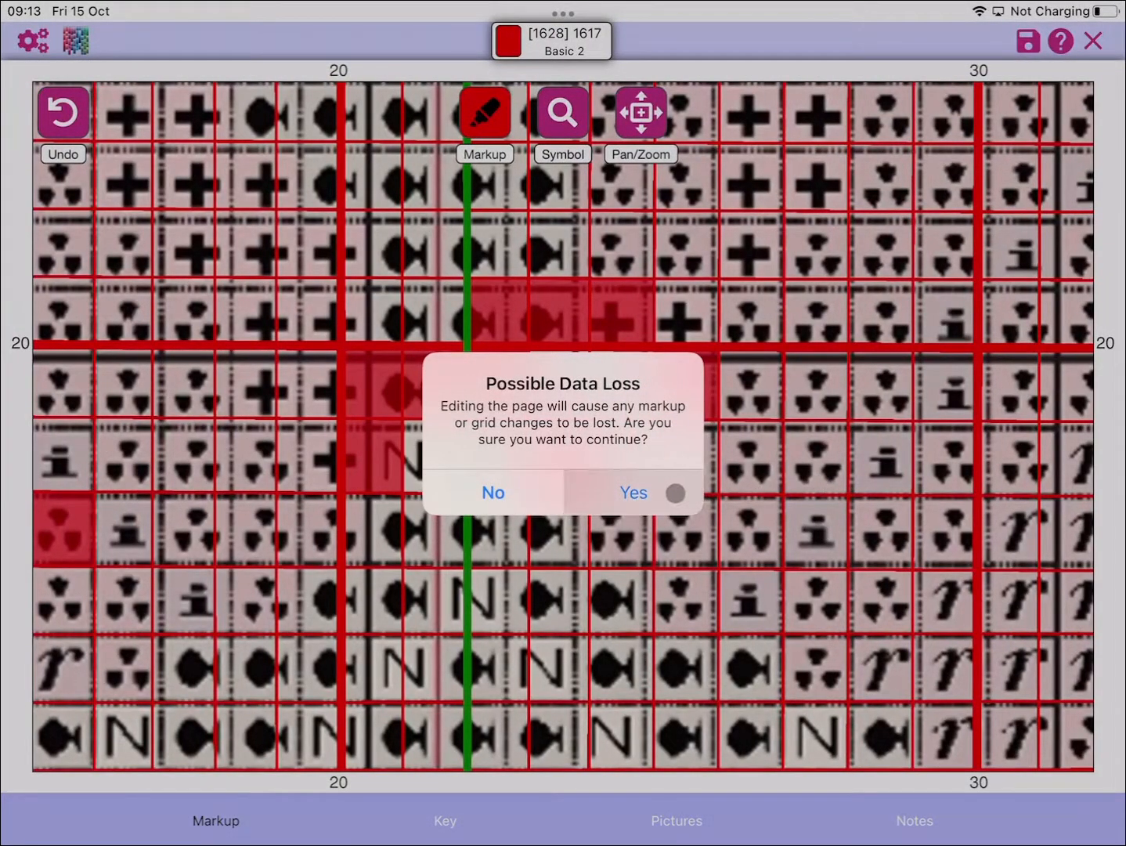
click(632, 492)
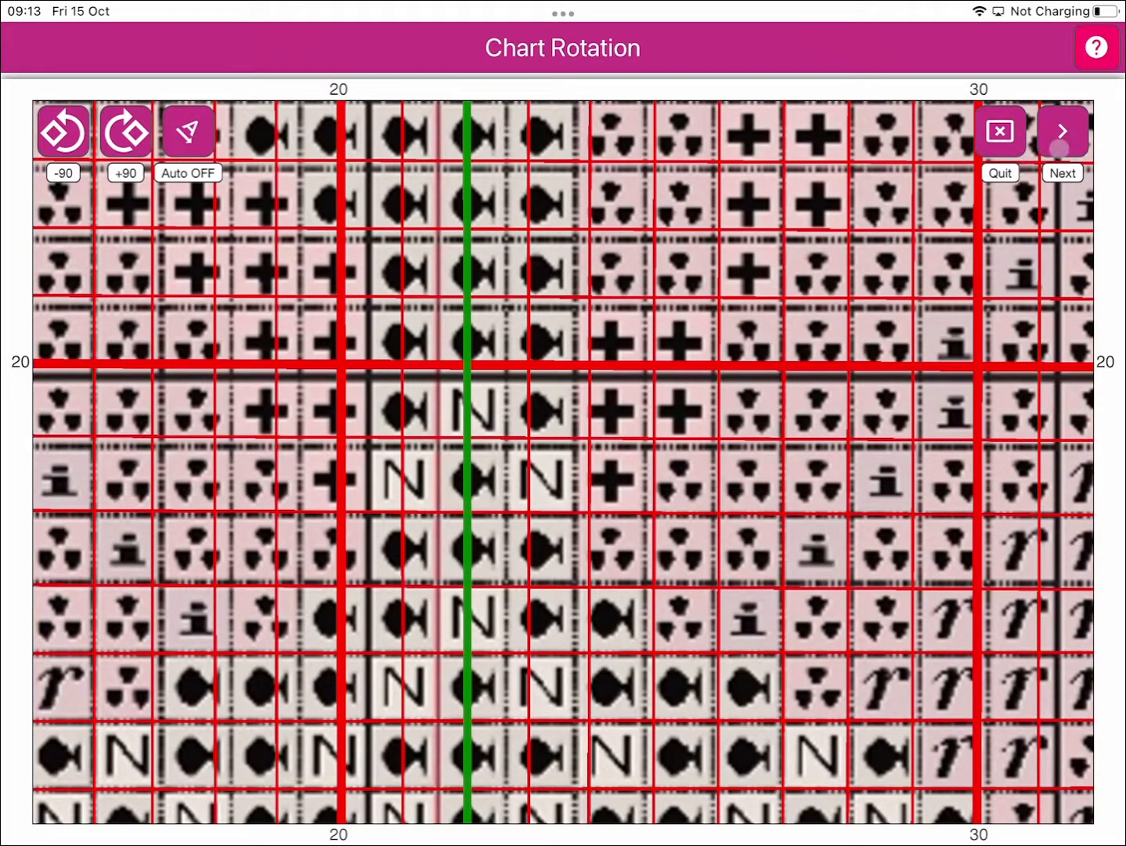
click(1062, 131)
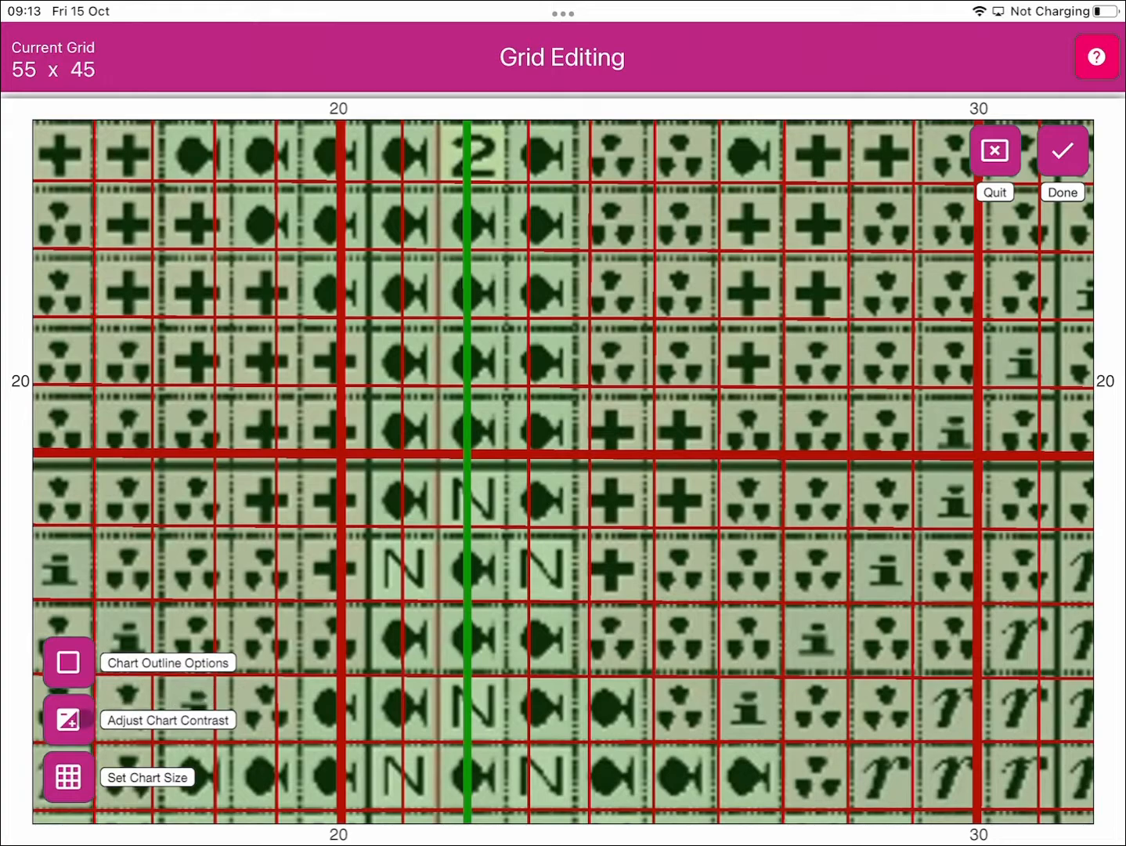
Step: Adjust chart contrast to 80.75% with preview off and accept the 55 x 43 aligned grid
click(67, 719)
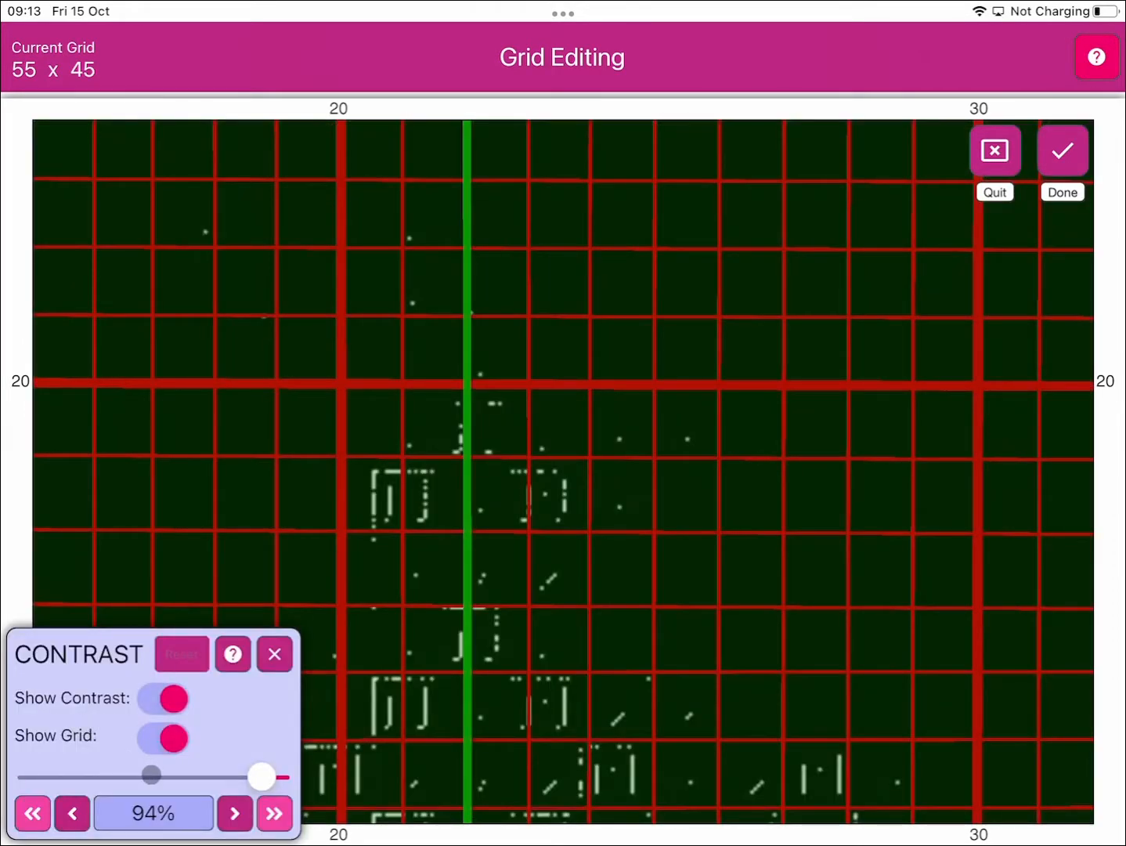
drag(263, 777, 253, 777)
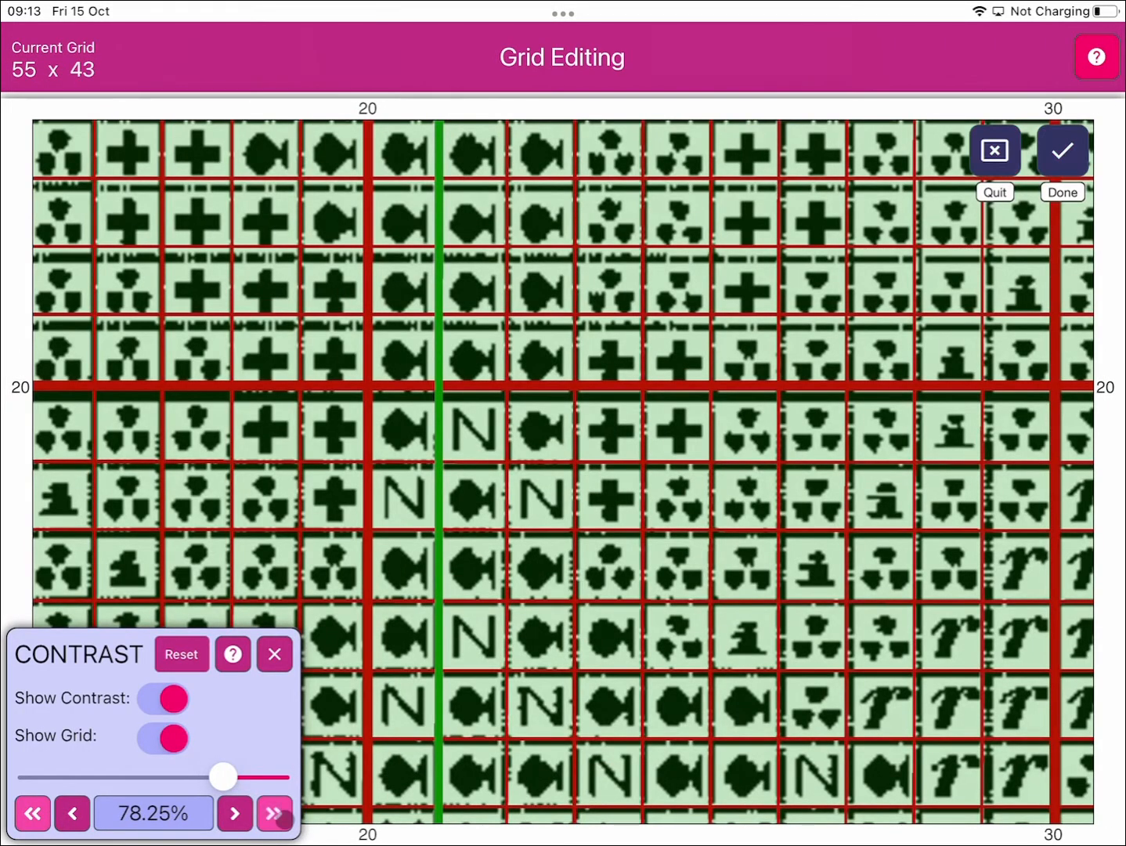
click(235, 812)
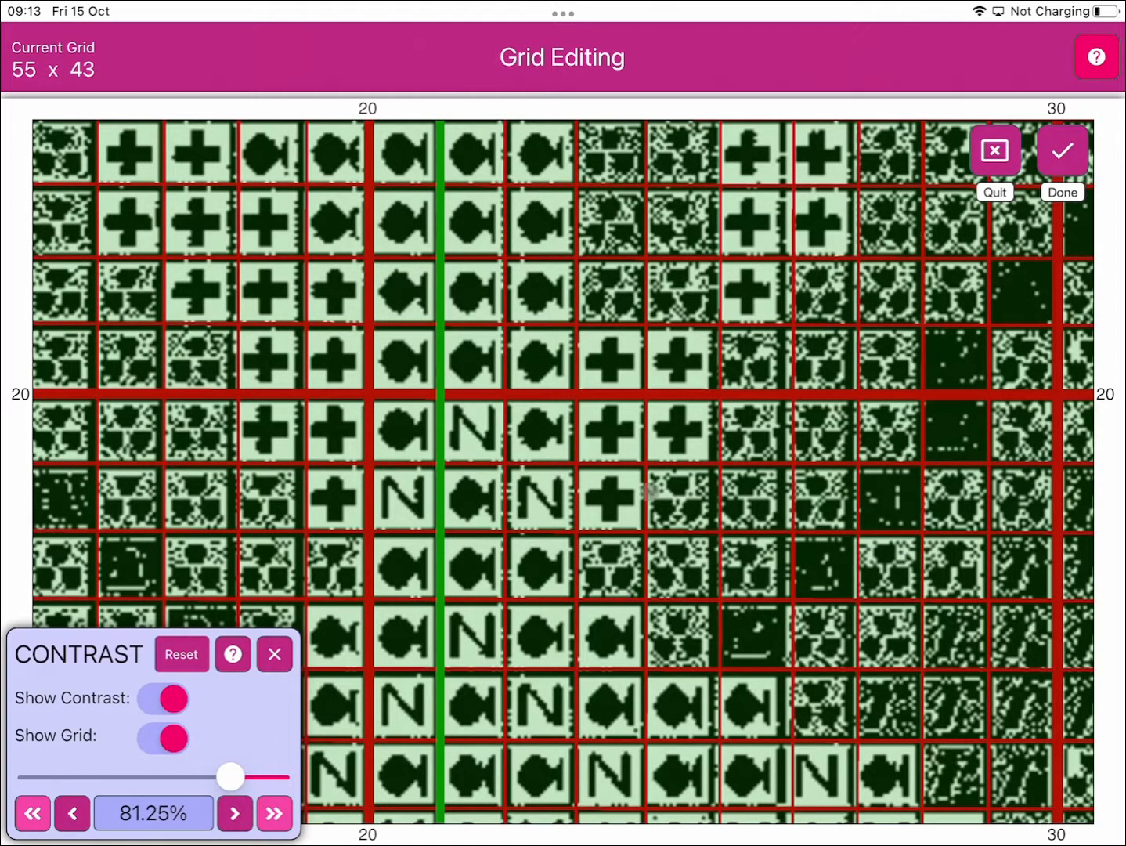
drag(232, 776, 93, 776)
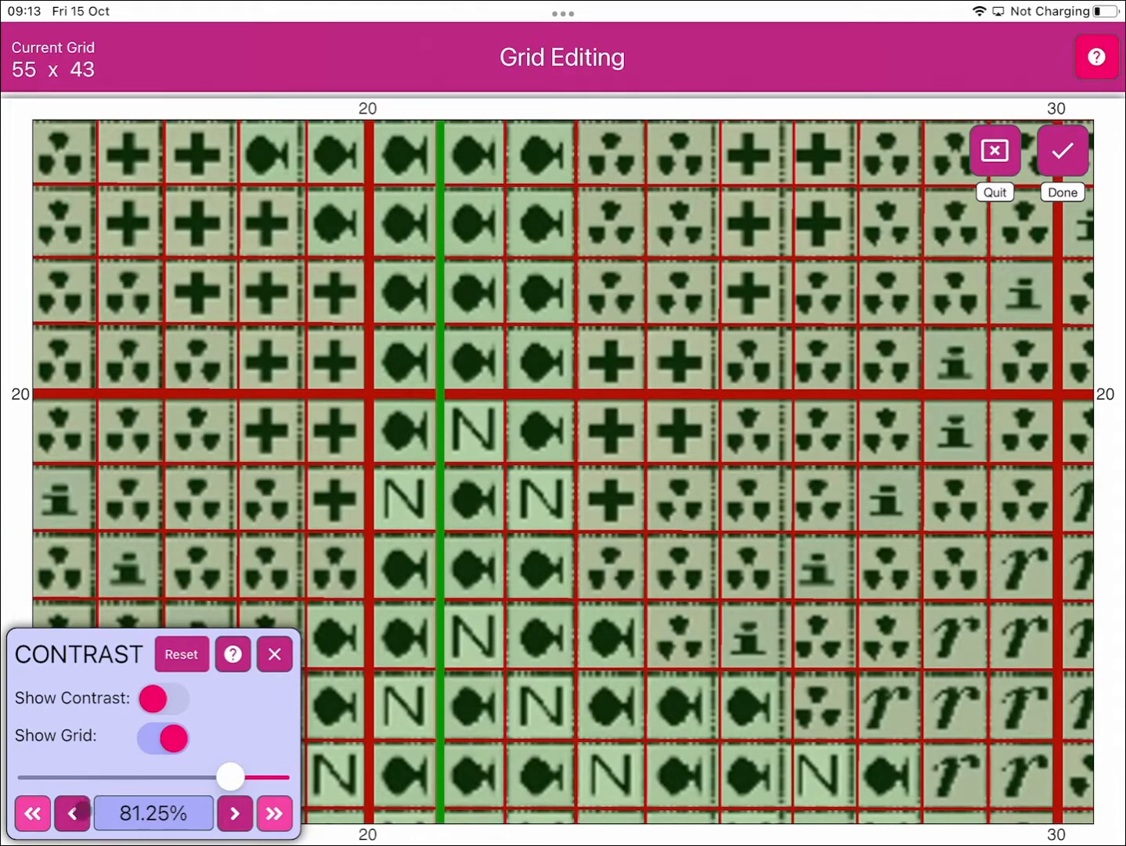
click(71, 813)
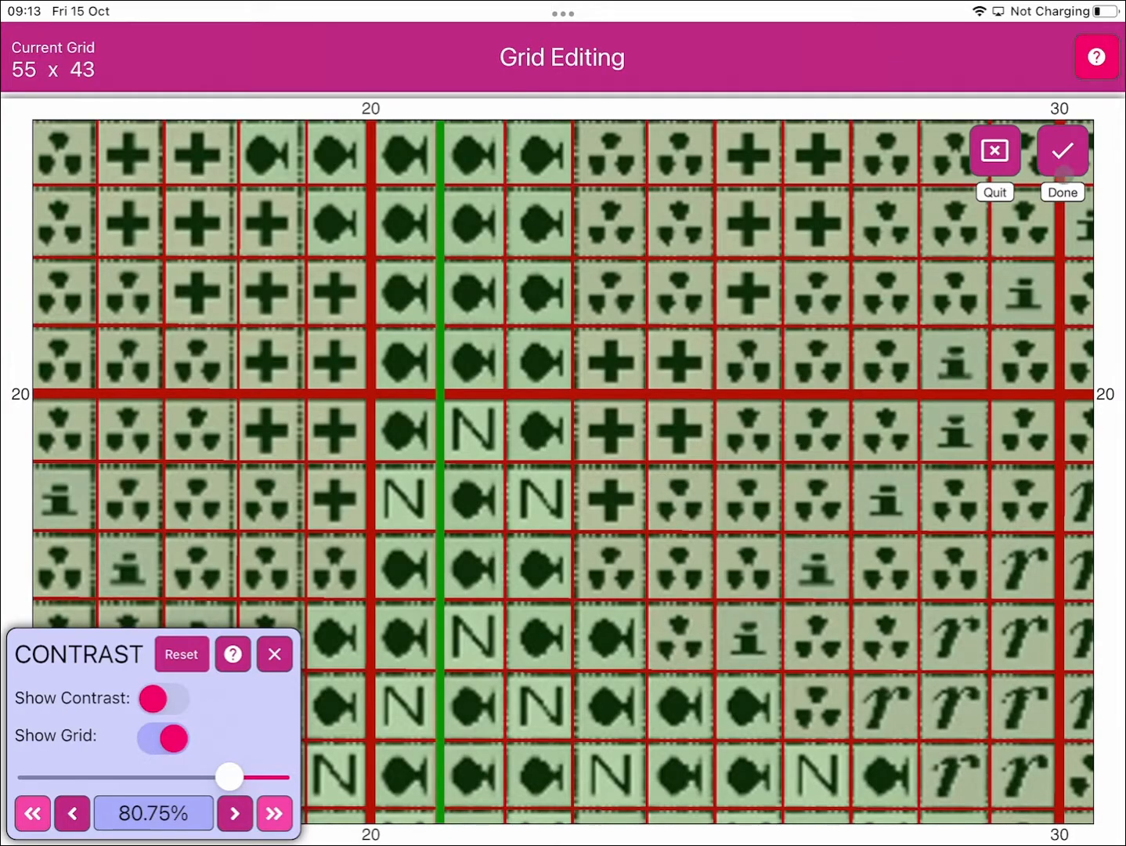
click(274, 654)
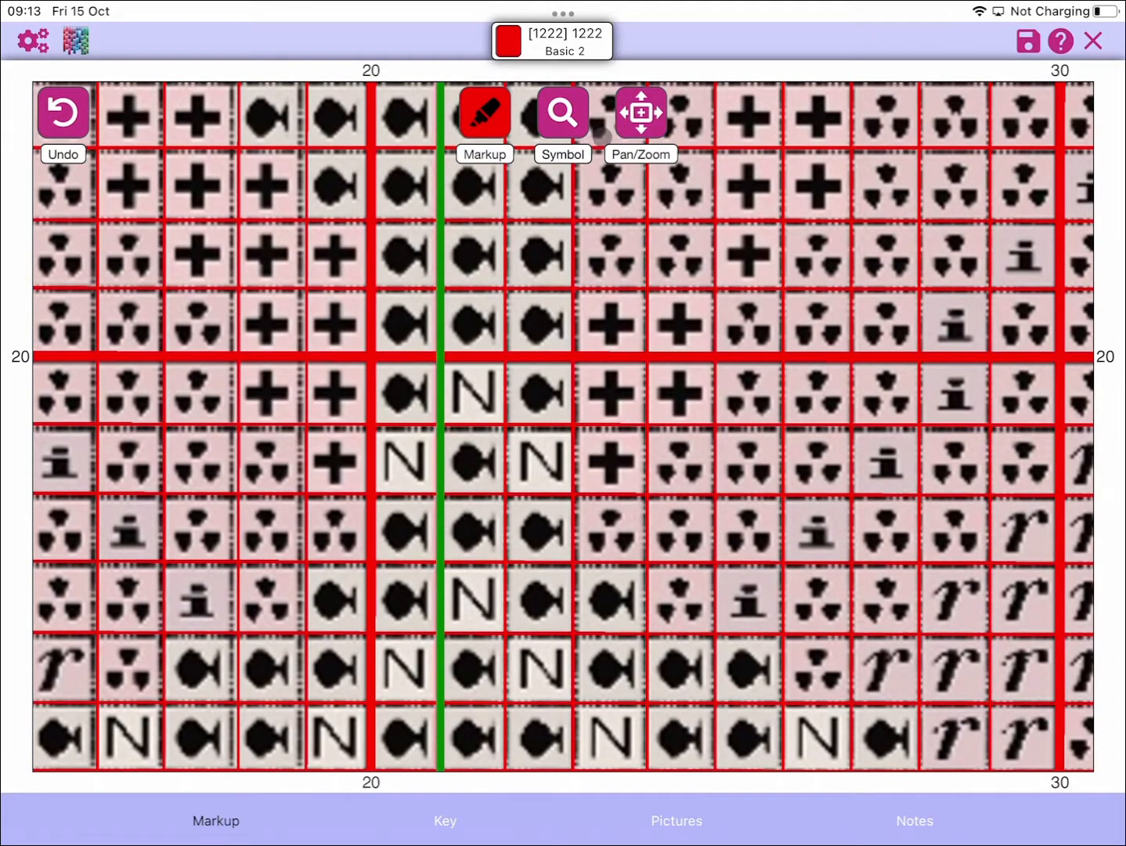
Step: Zoom out, hide the grid lines and mark cells squarely on their symbols, leaving 1214 of 1222
click(640, 113)
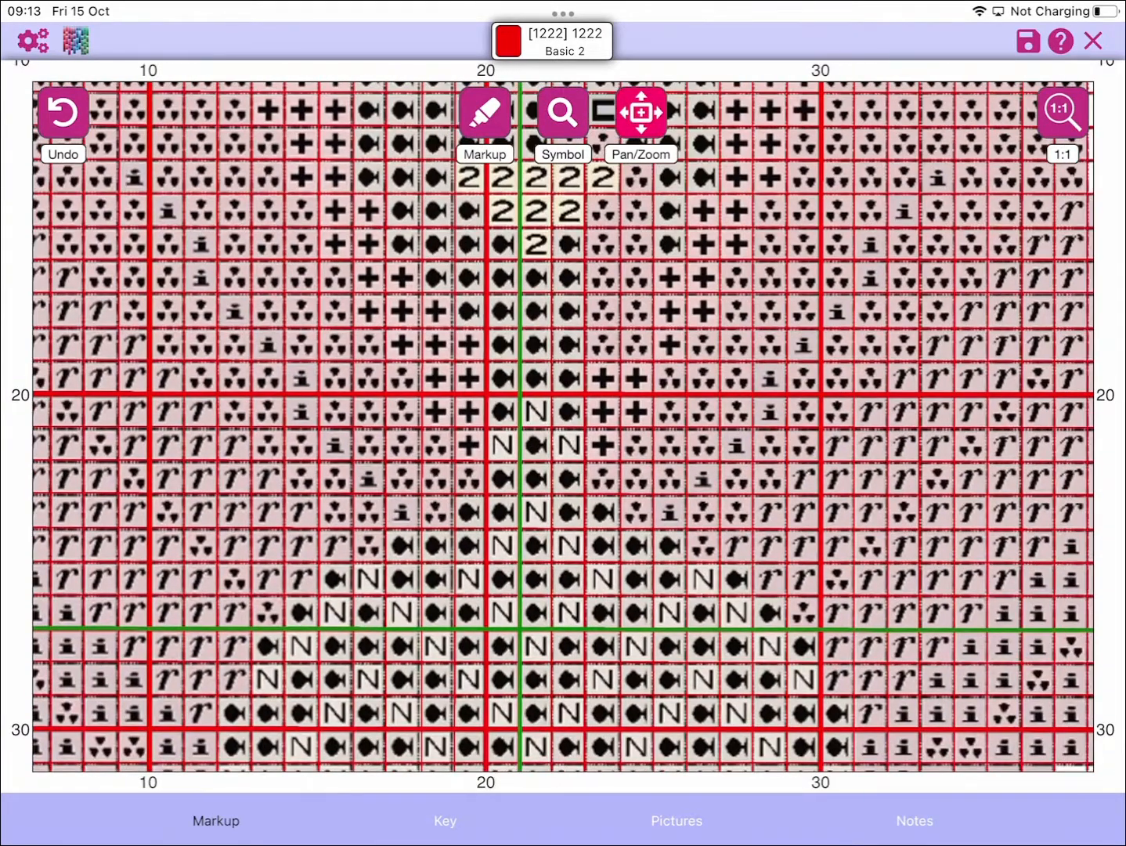
click(484, 111)
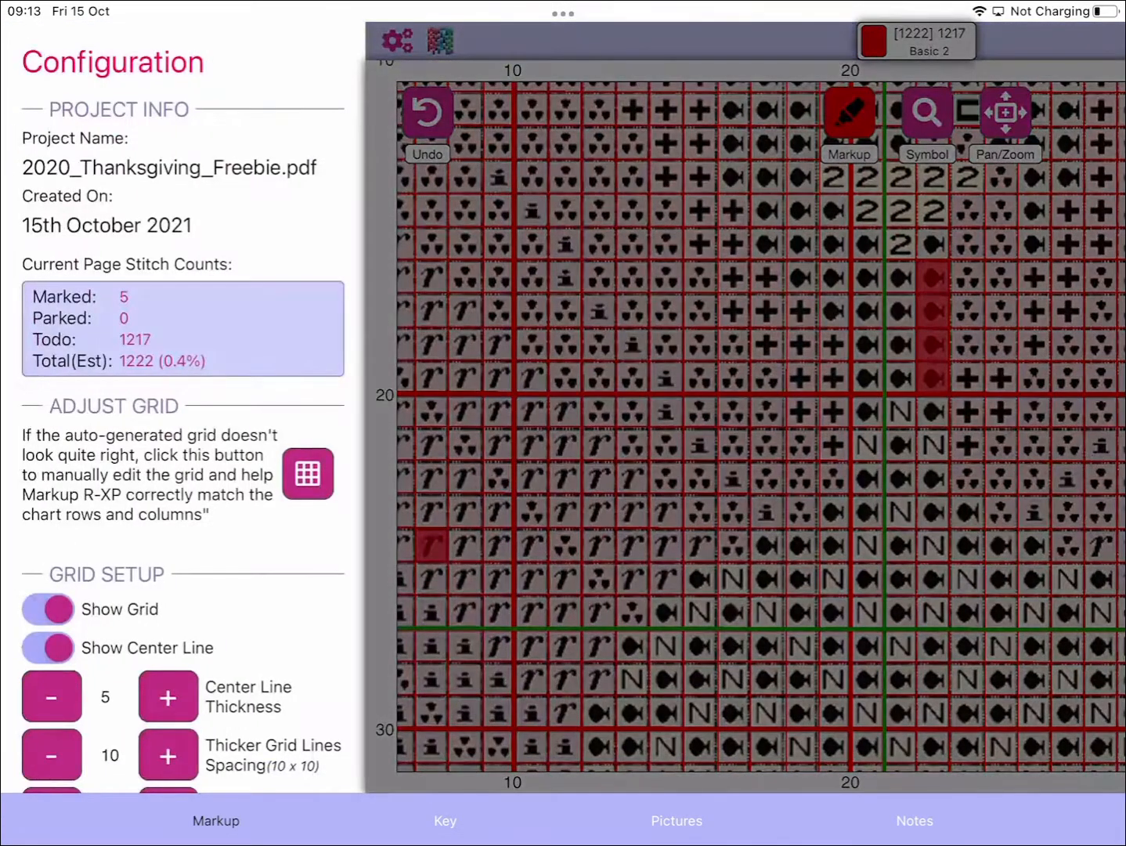
click(47, 609)
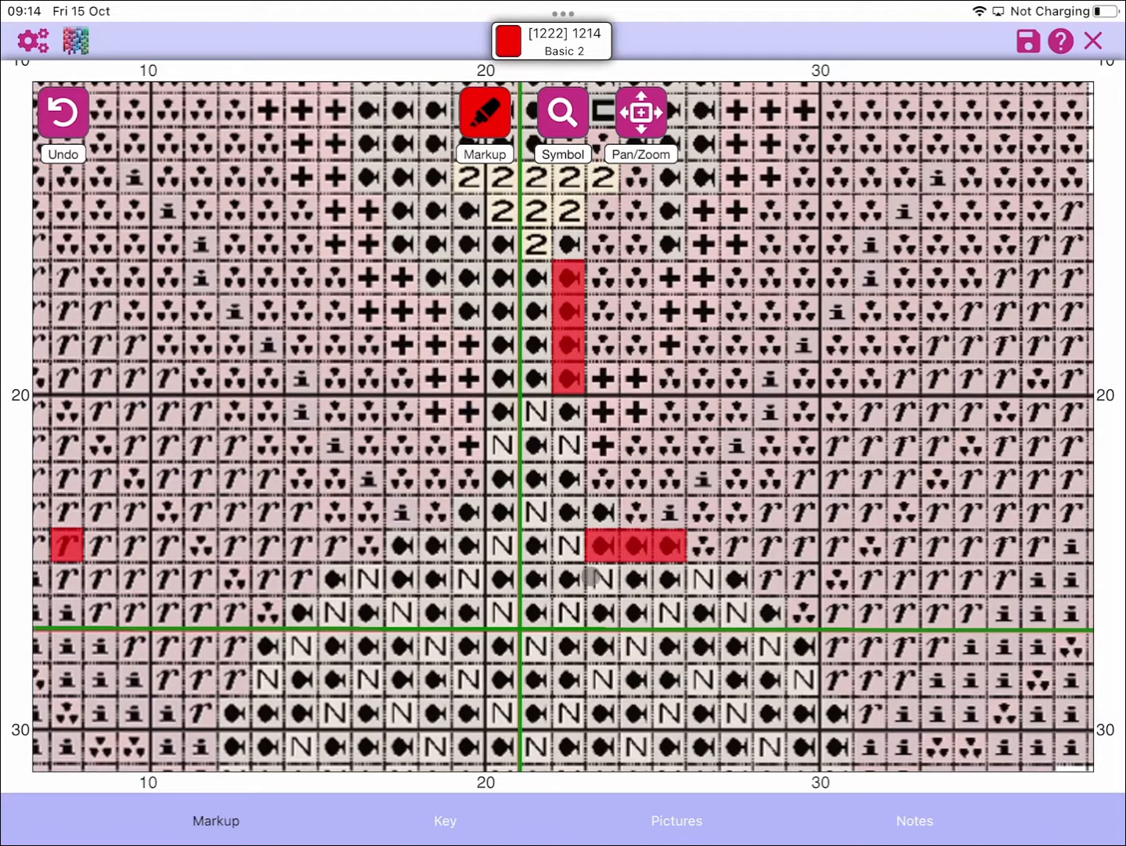
click(603, 580)
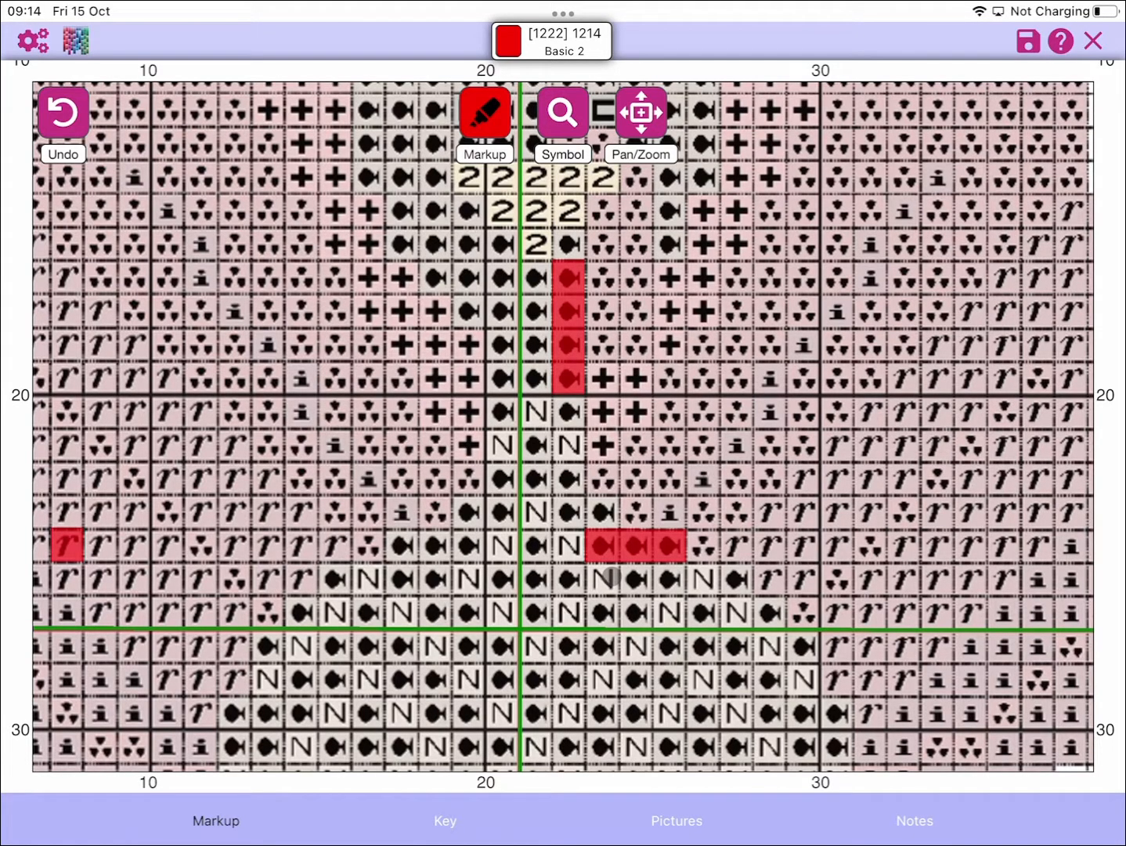